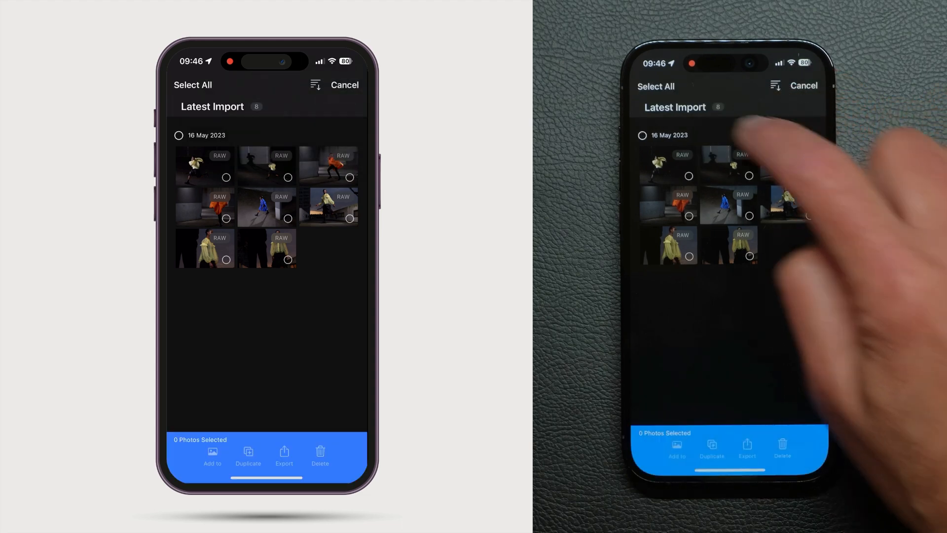
Add all eight imported RAW photos to a new album named Thamesmead.
left_click(192, 85)
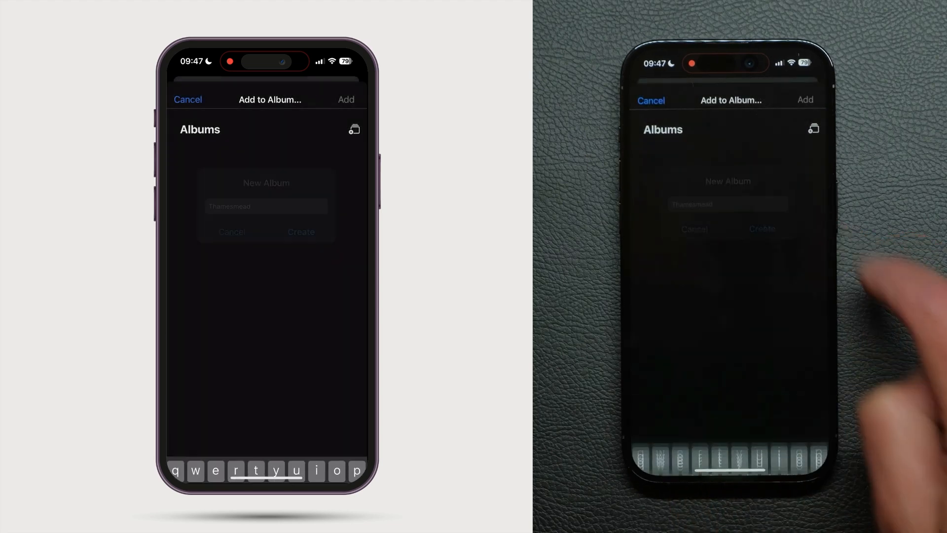
left_click(301, 232)
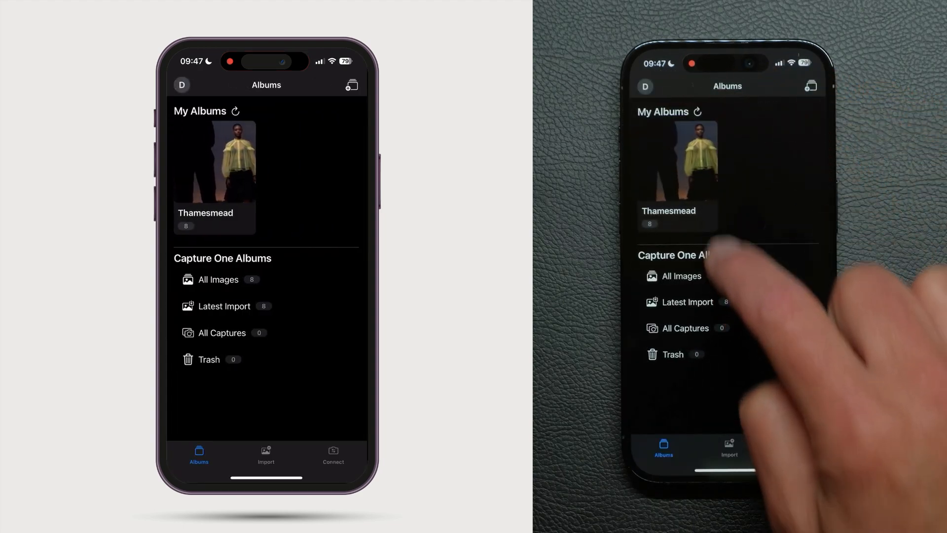
Open the Thamesmead album and bring IMG_2257.DNG into the single-image editor.
left_click(214, 163)
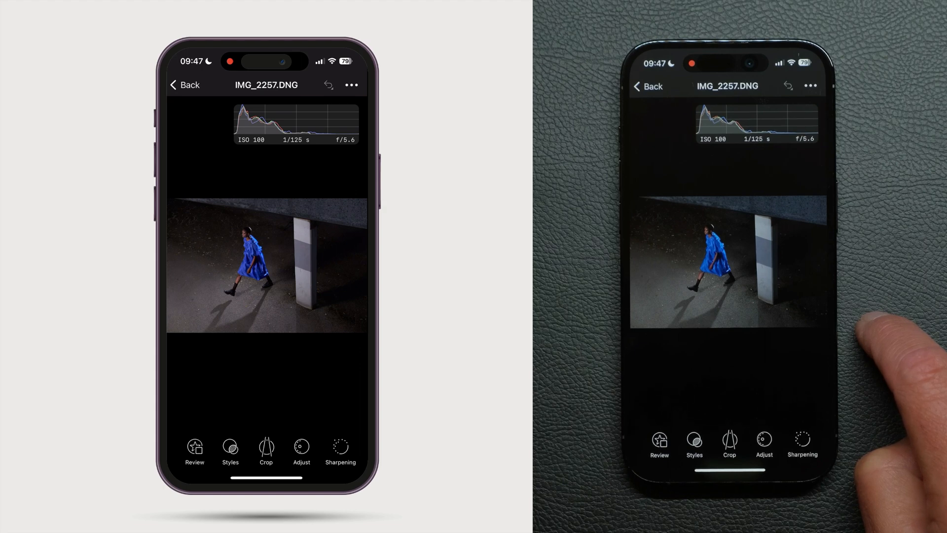
left_click(195, 448)
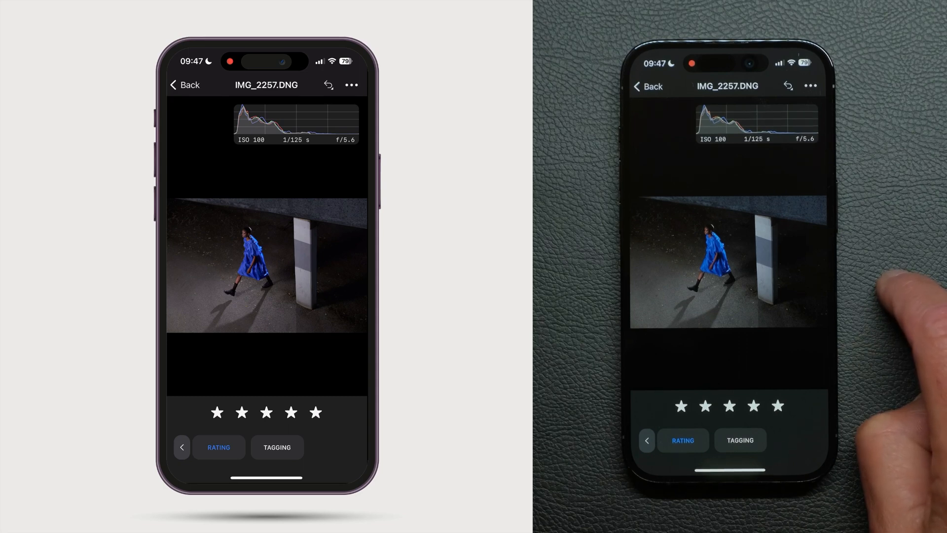
left_click(182, 447)
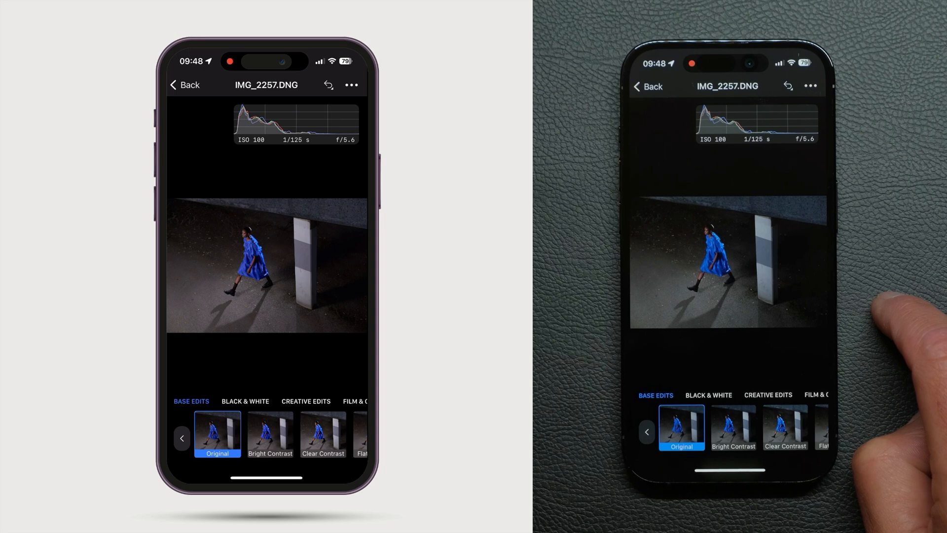
left_click(322, 433)
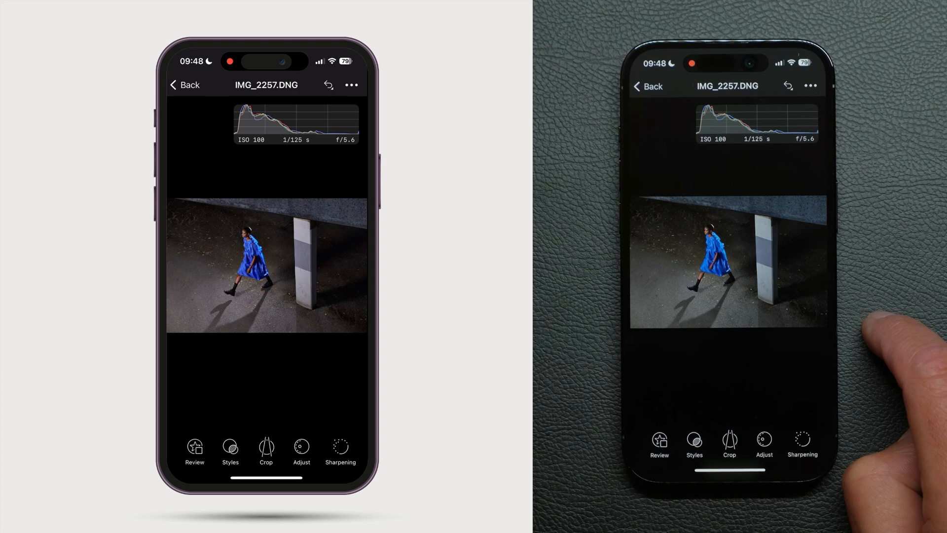
Show the Exposure adjustment panel for IMG_2257.DNG, applying HDR and white balance.
left_click(265, 447)
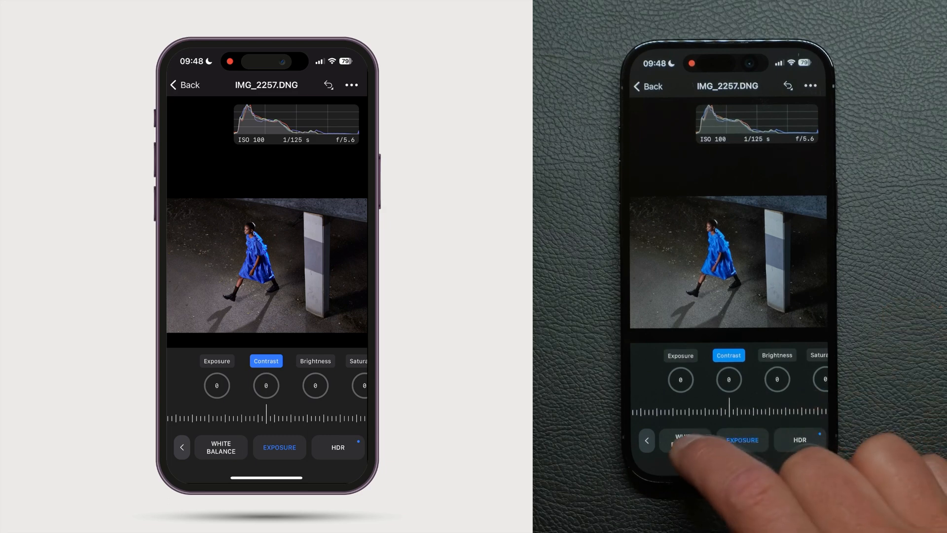
left_click(220, 447)
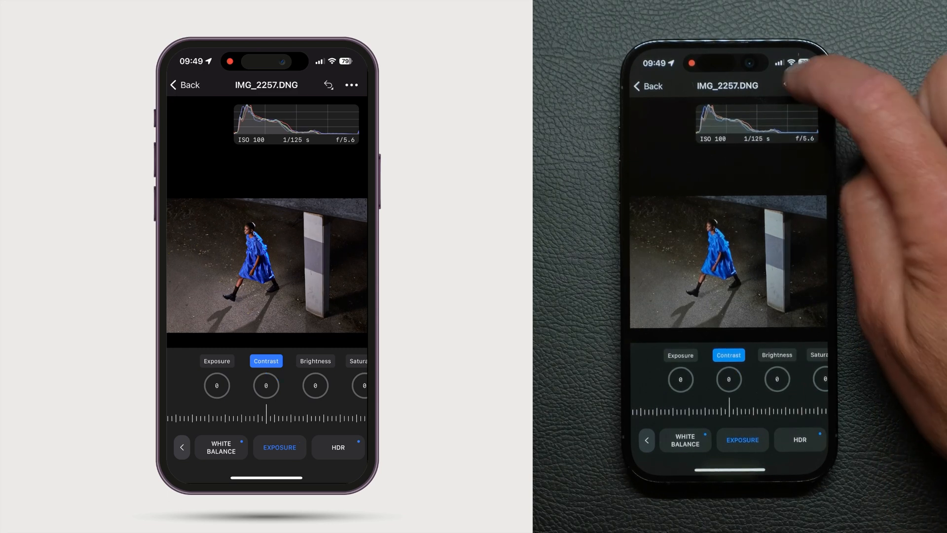
Raise the contrast of IMG_2257.DNG to 11 on the dial ruler.
left_click(327, 85)
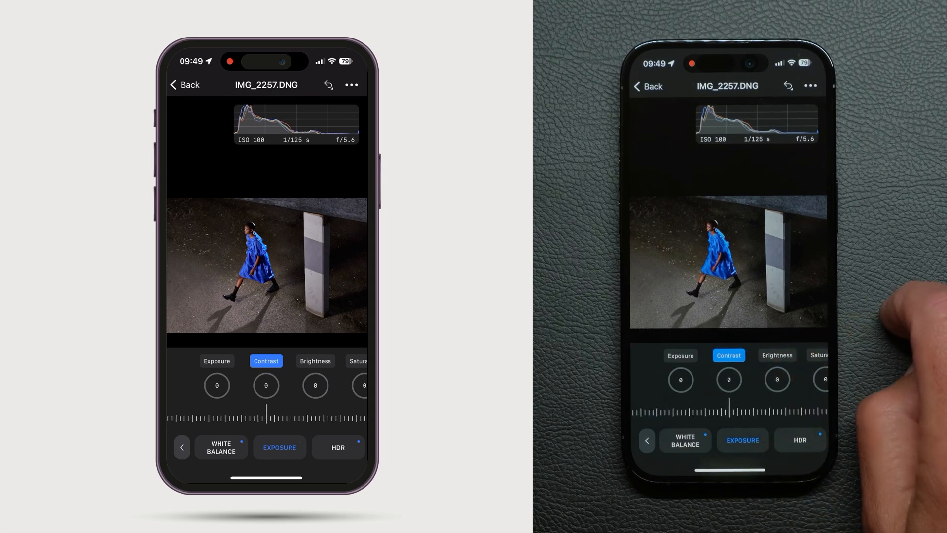
left_click_drag(265, 416, 284, 415)
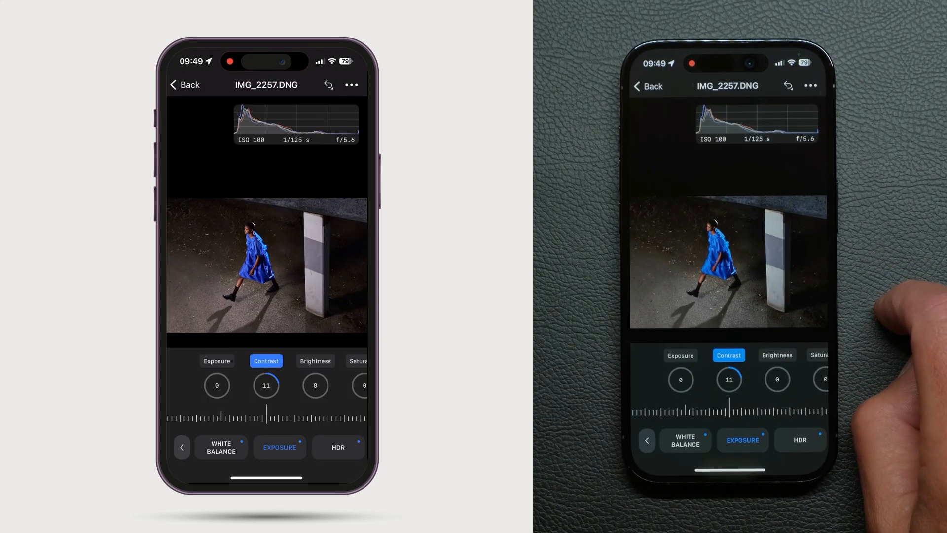
Export the edited IMG_2257 as a JPEG and save it to Photos.
left_click(351, 85)
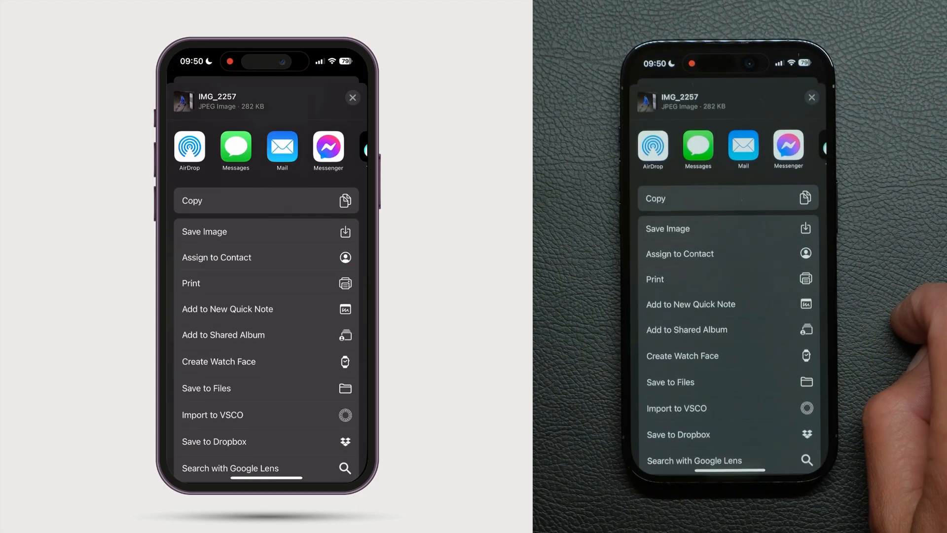
left_click(204, 231)
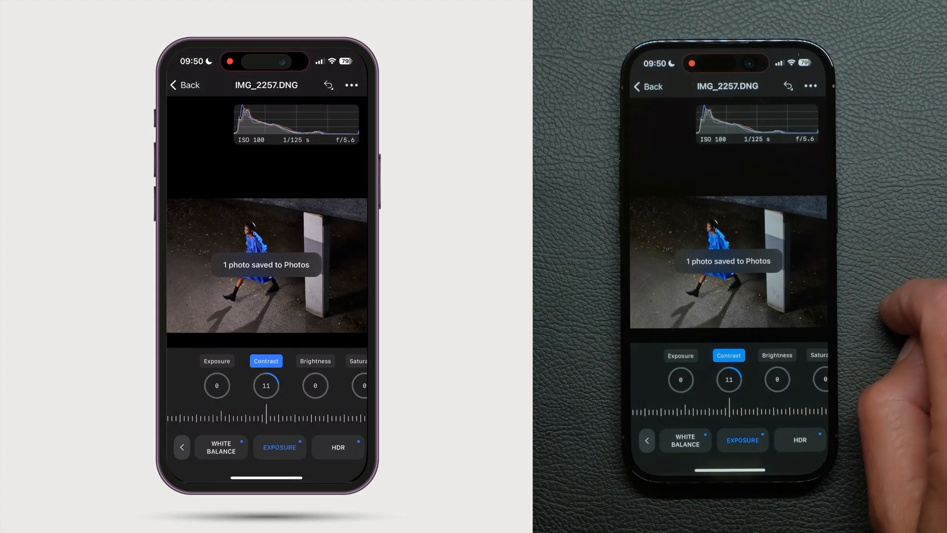